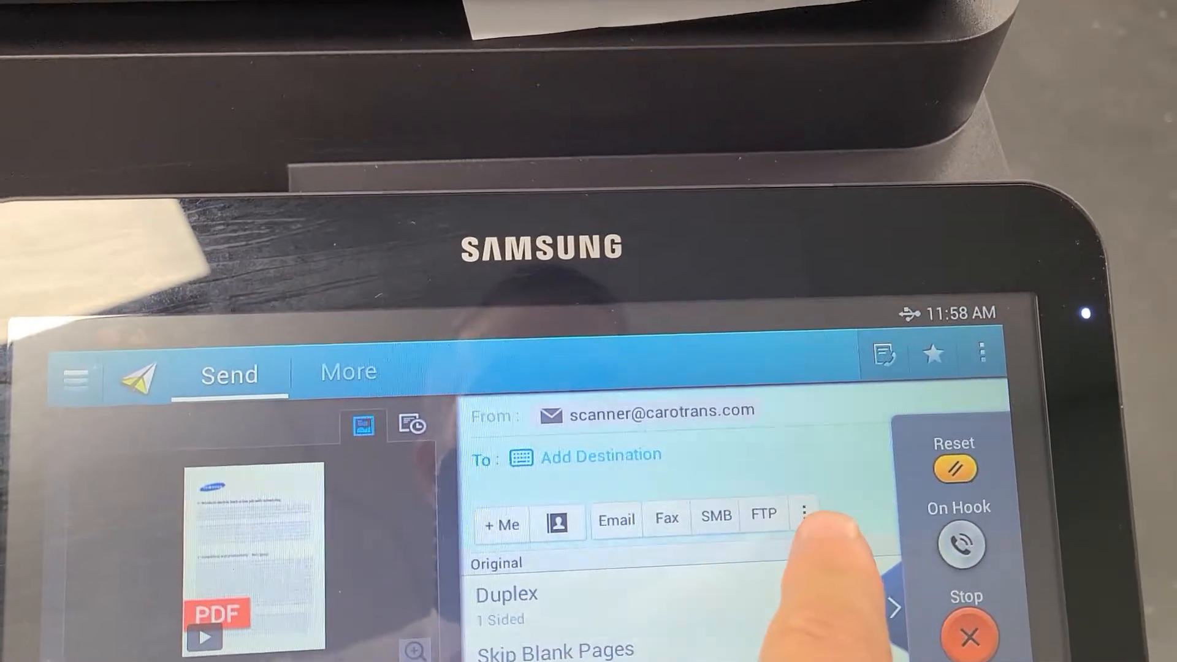
# Choose USB from the extra destination types as the scan's send destination.
pyautogui.click(805, 514)
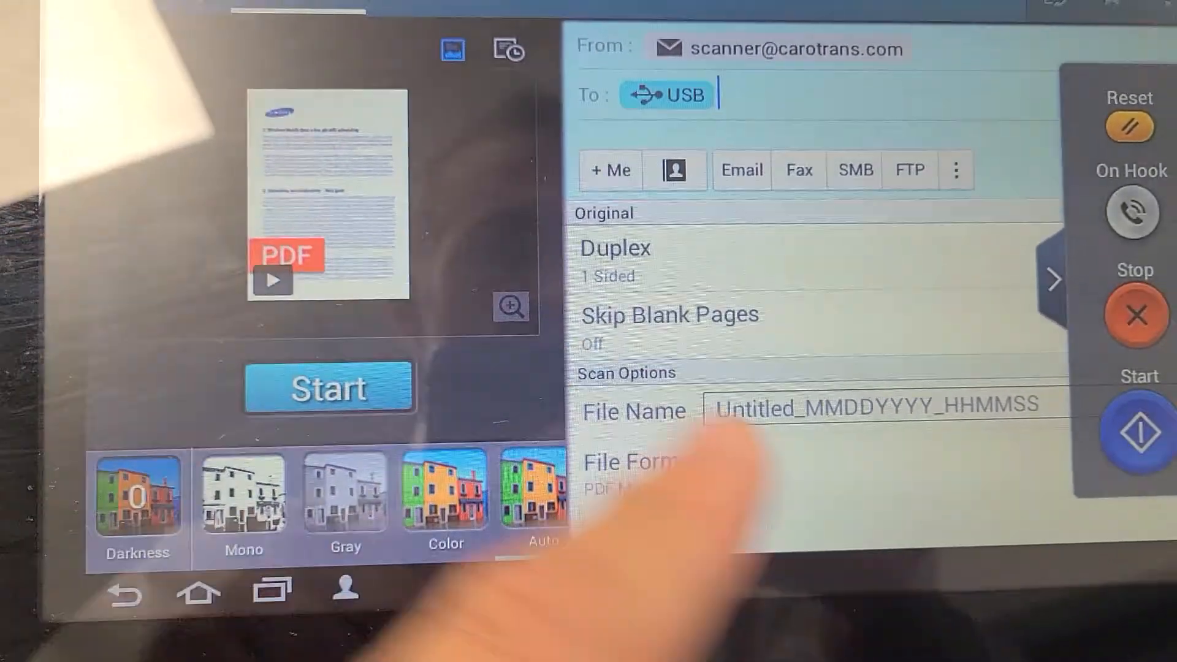
# Start scanning the document as a PDF to the USB drive.
pyautogui.click(329, 388)
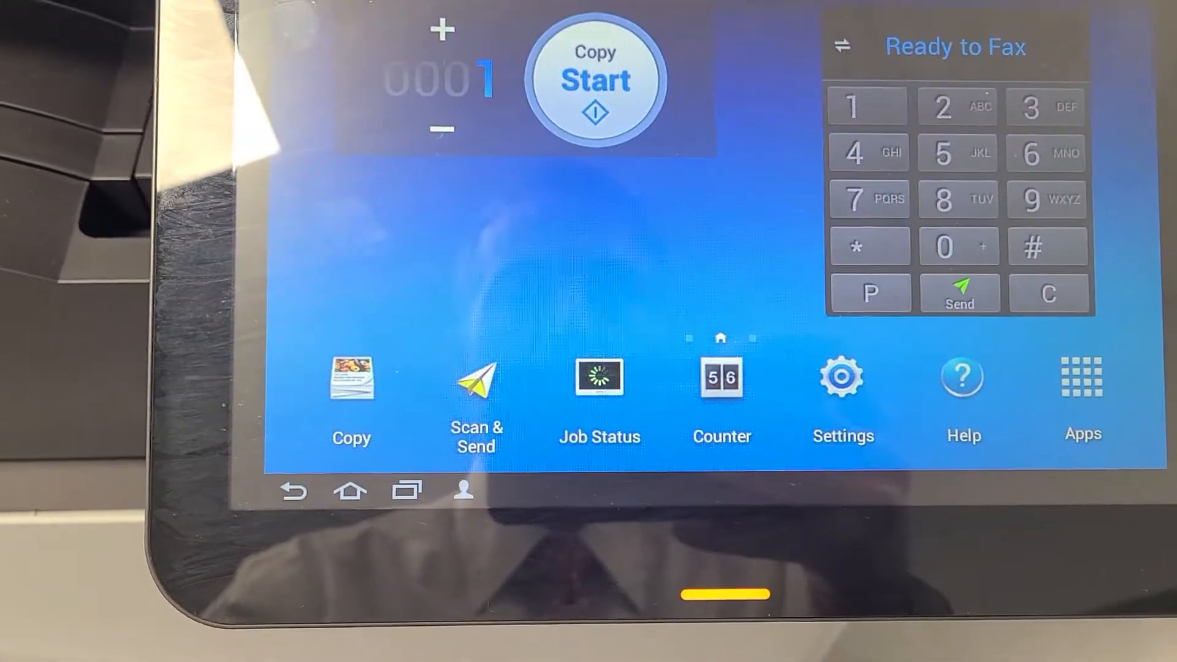
# Open Box from the Quick Menu via Scan & Send, showing the Send folder.
pyautogui.click(475, 394)
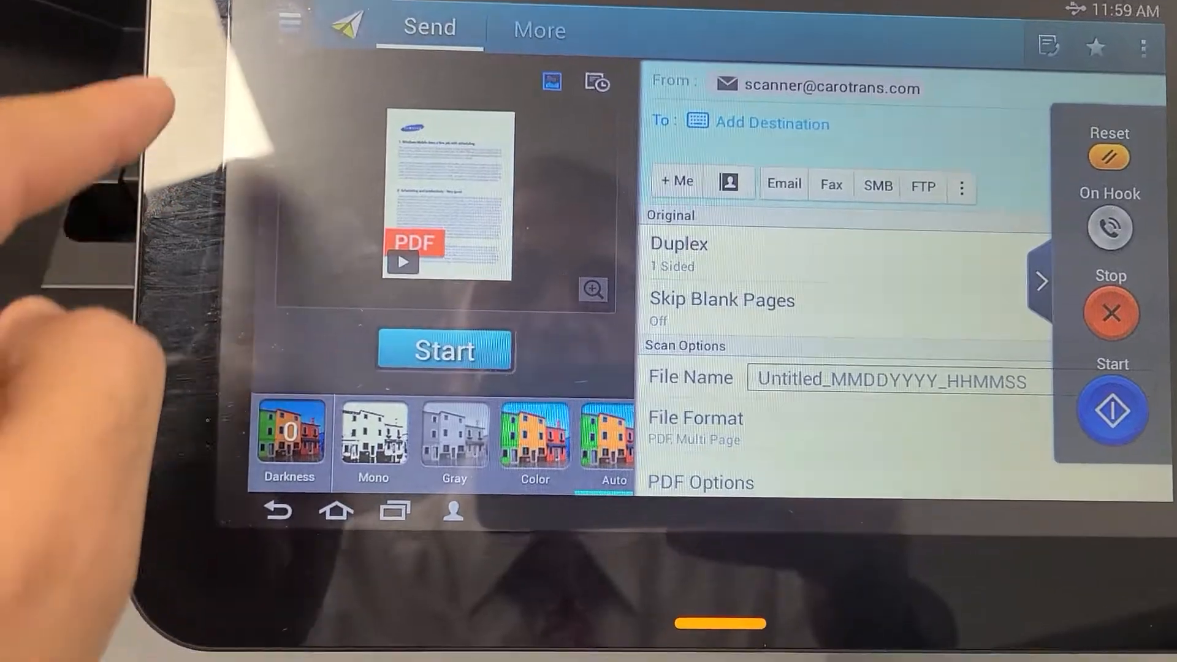
pyautogui.click(289, 23)
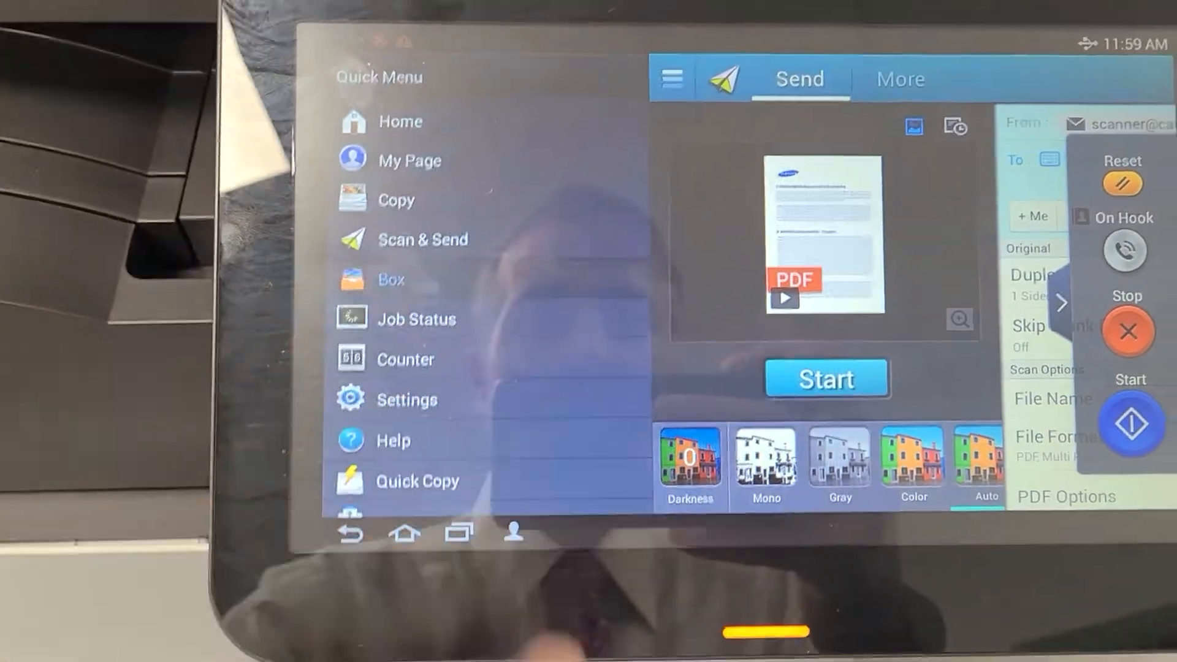
pyautogui.click(390, 281)
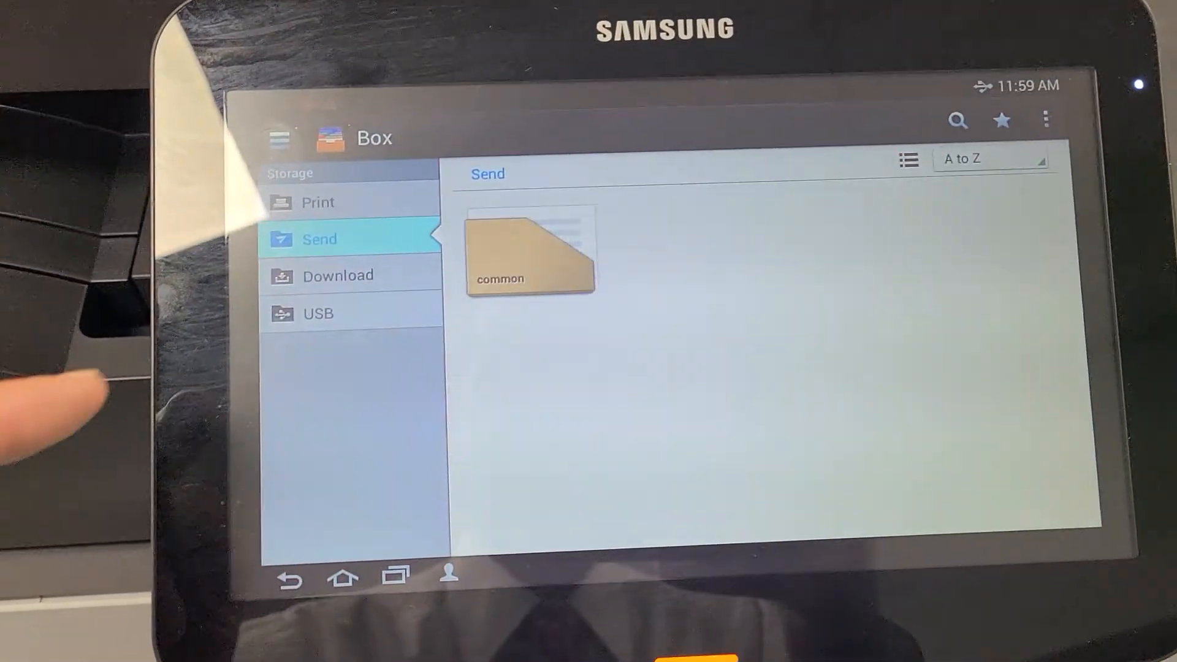
# List the USB drive's files, preview the new Untitled PDF, then reopen the USB list.
pyautogui.click(330, 321)
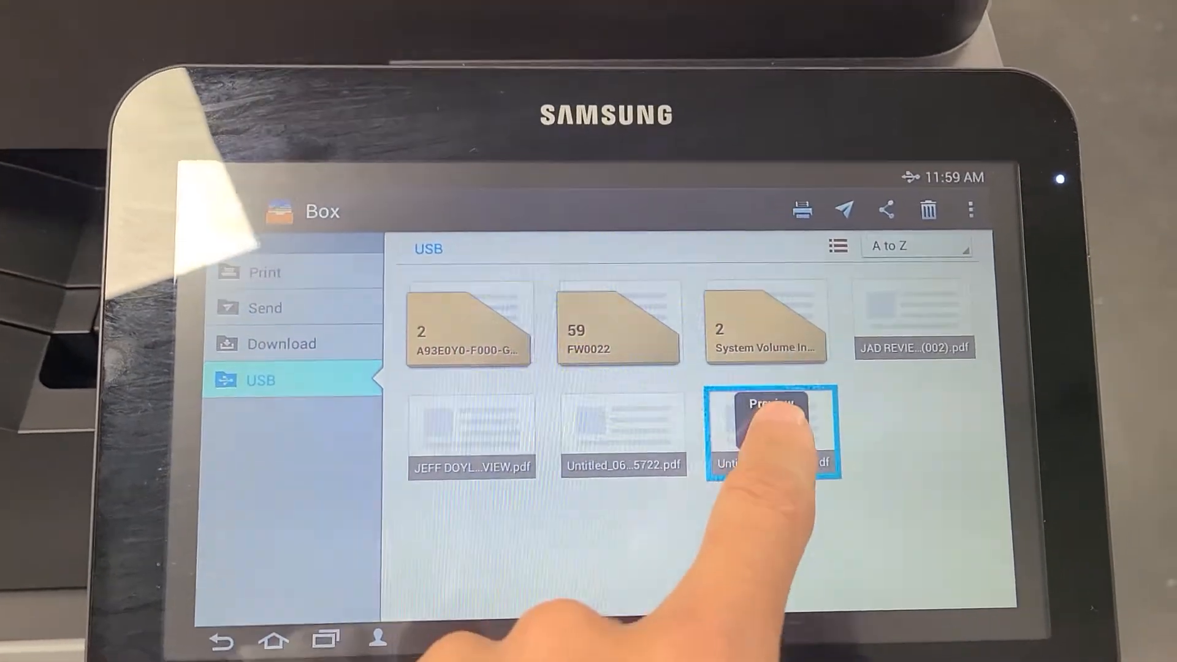
pyautogui.click(769, 421)
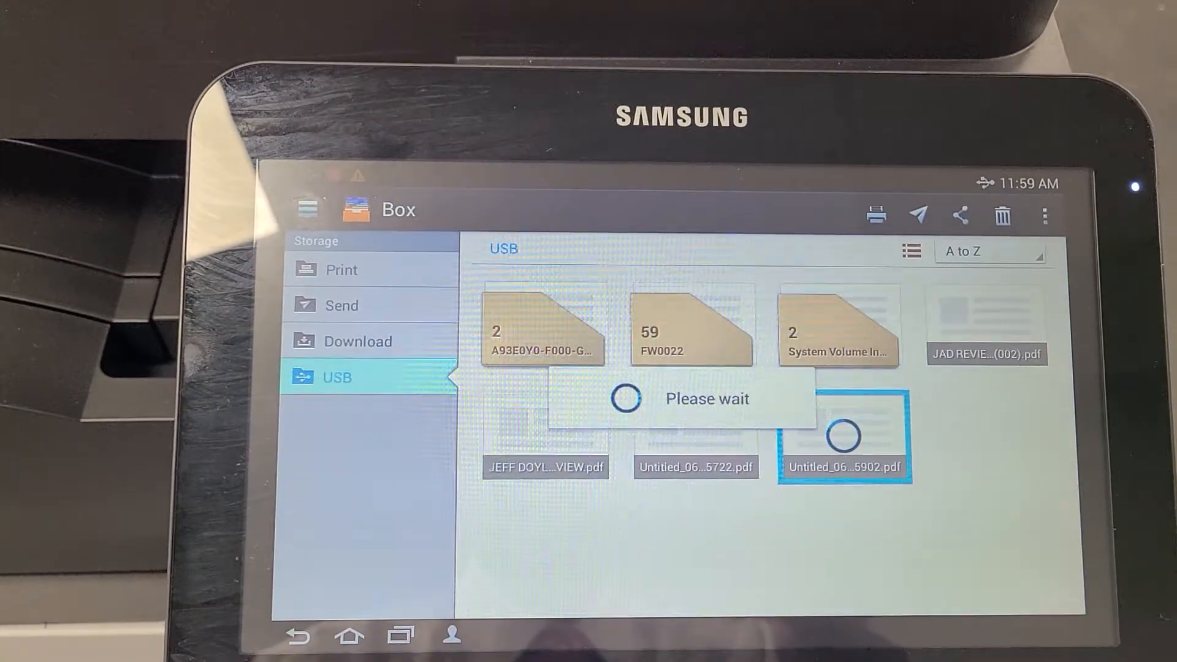
pyautogui.click(843, 435)
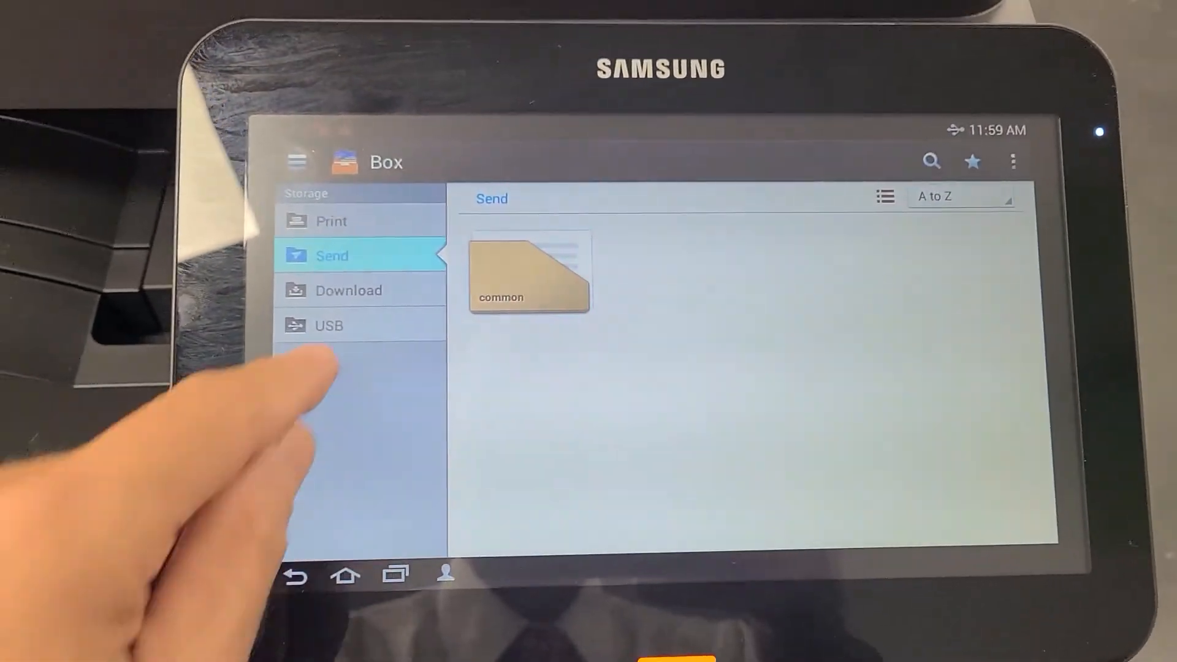
pyautogui.click(328, 324)
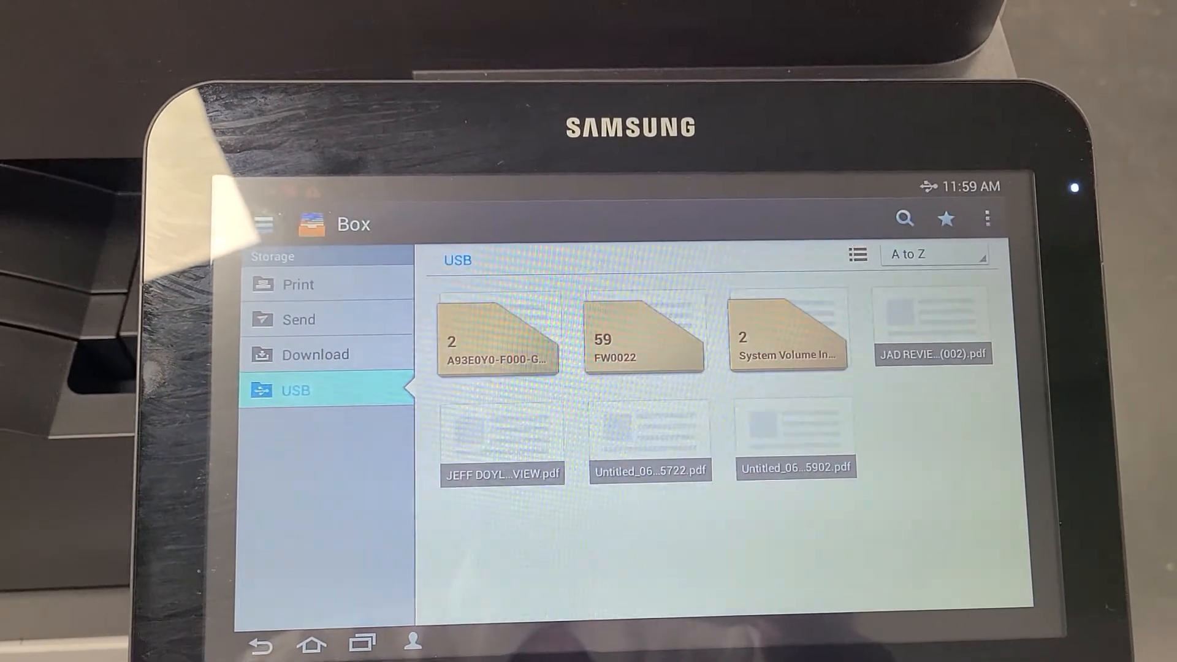